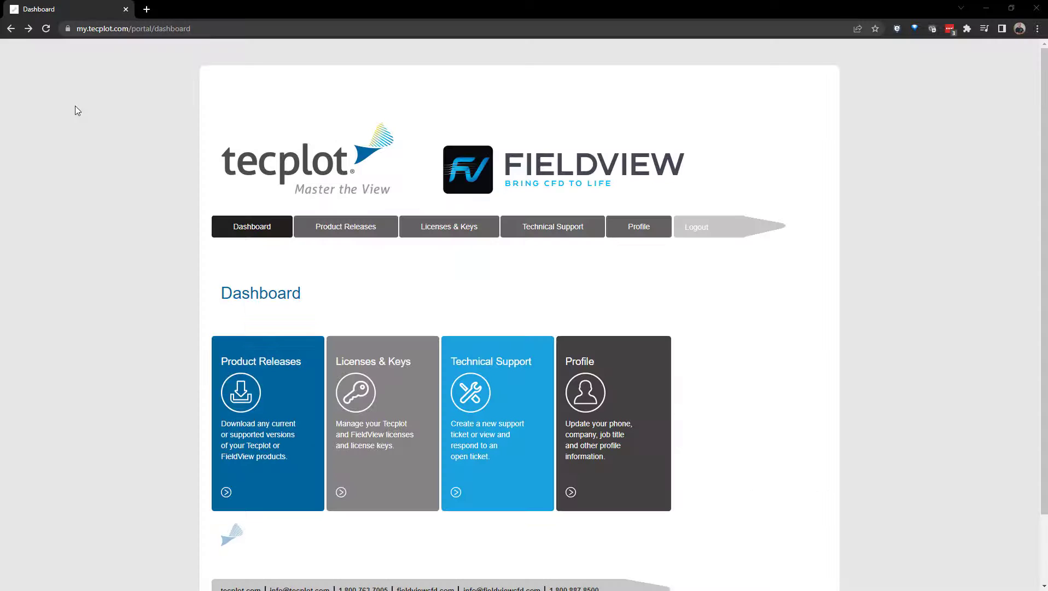
Request the Windows 64 download of Reprise License Manager 12.4 from Product Releases and dismiss the notice.
click(346, 226)
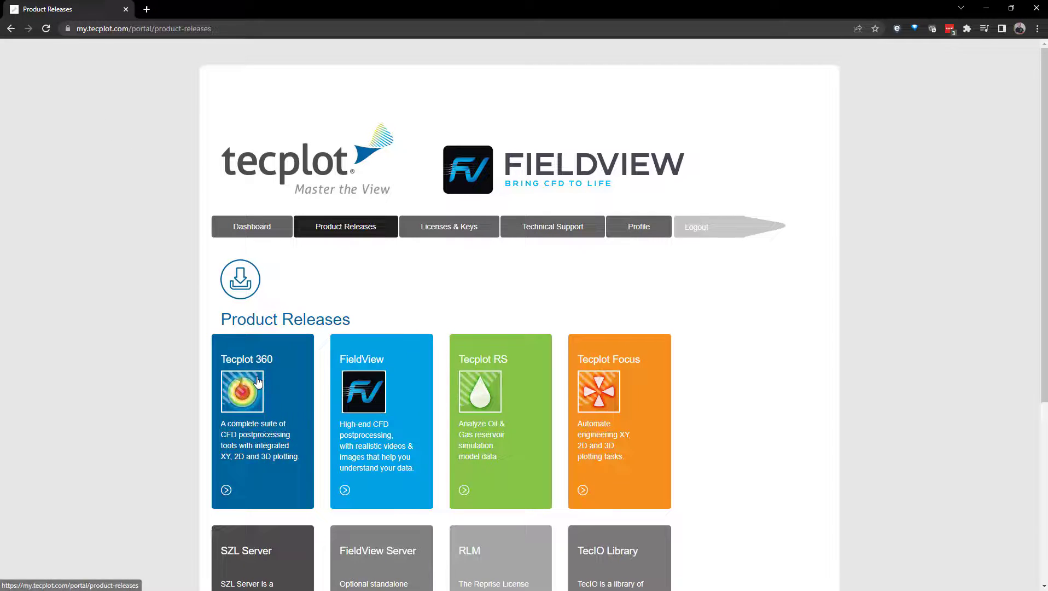
scroll(down, 3)
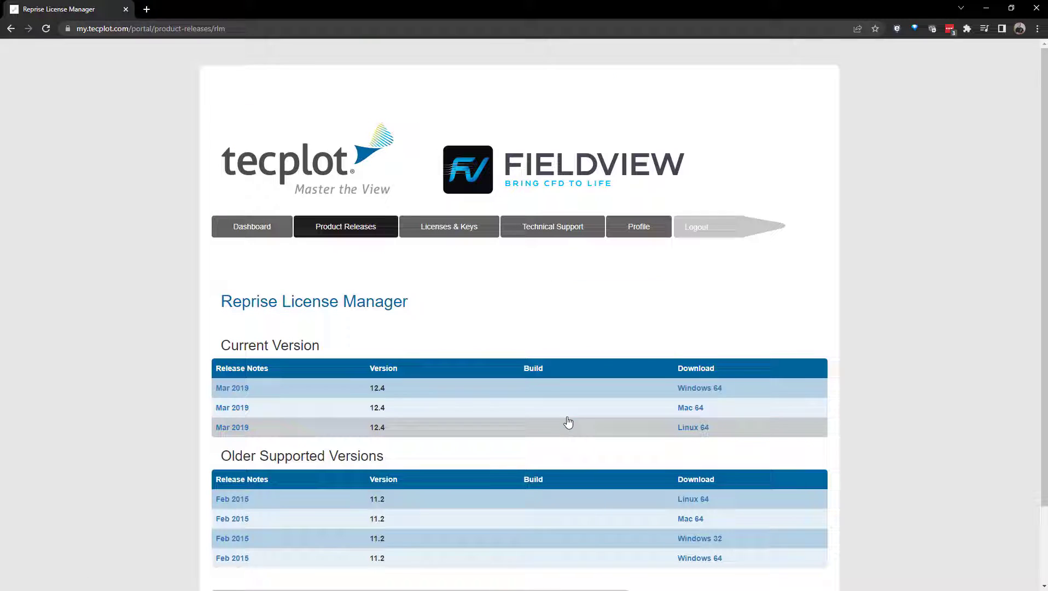
click(699, 387)
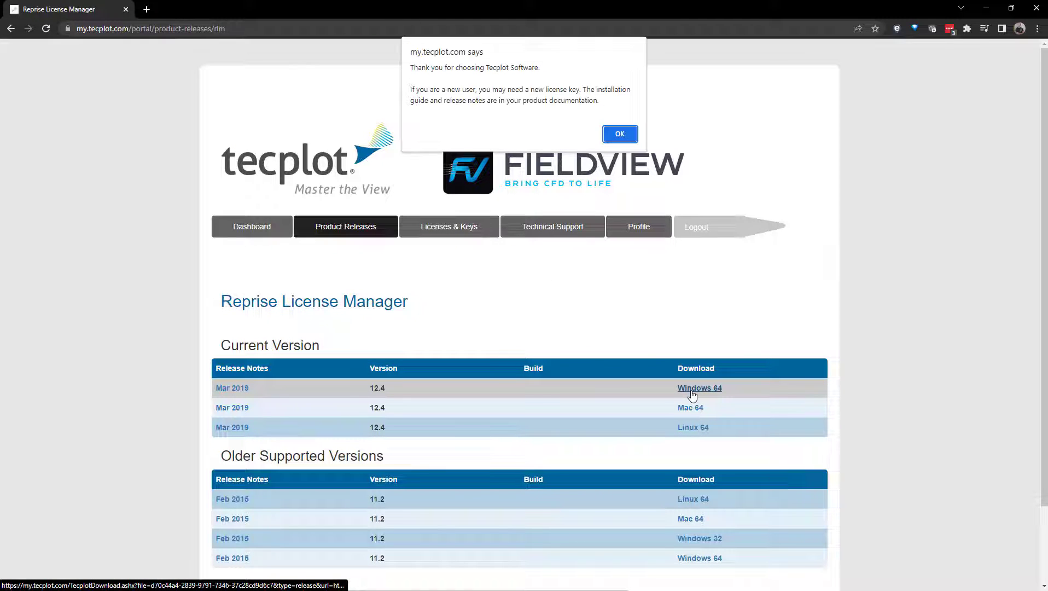
click(617, 134)
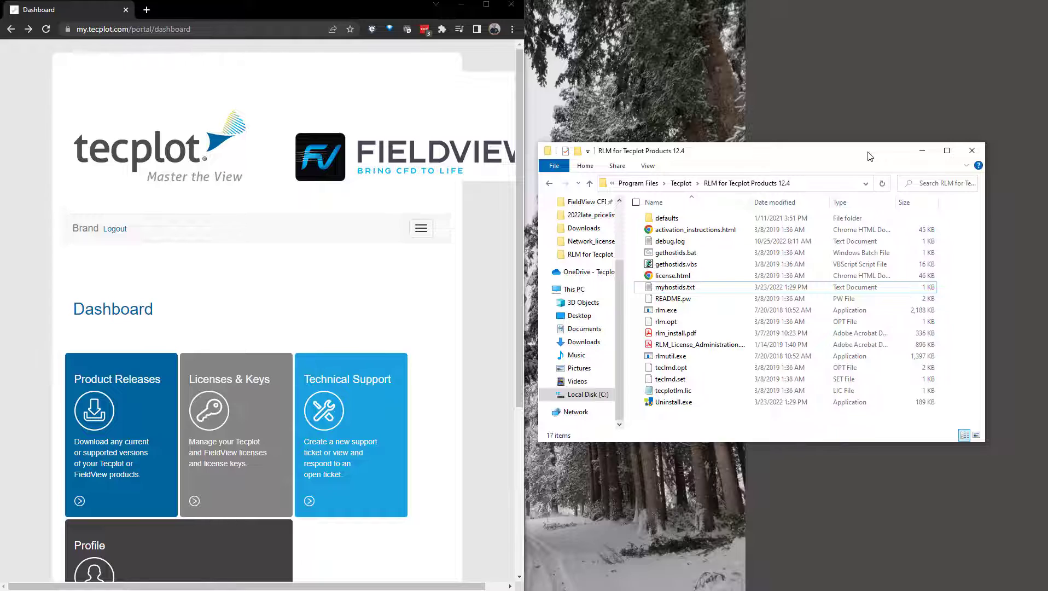
Open myhostids.txt from the RLM for Tecplot Products 12.4 folder in Notepad.
click(675, 286)
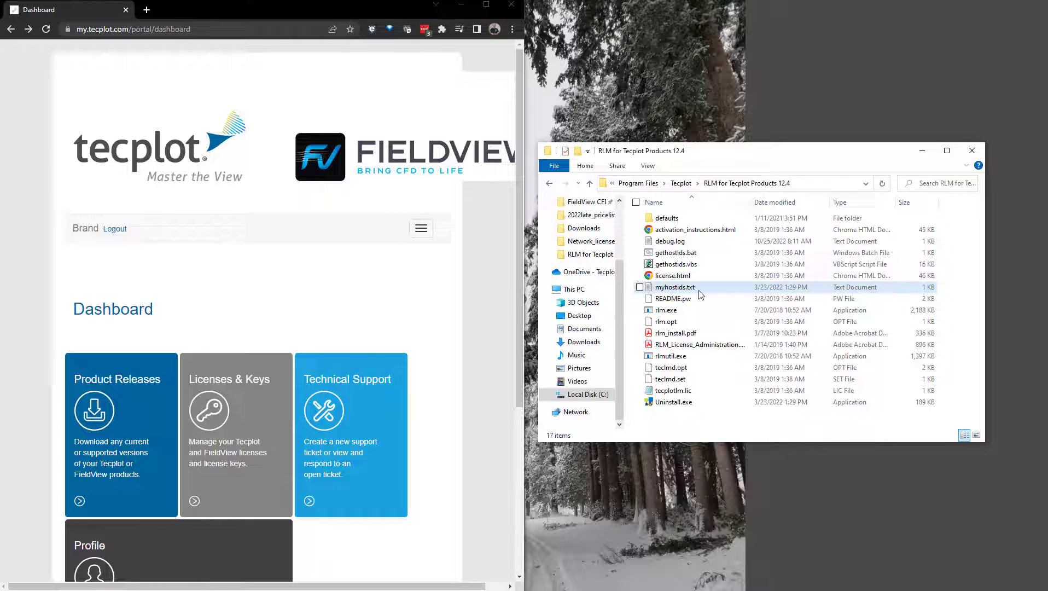
click(675, 287)
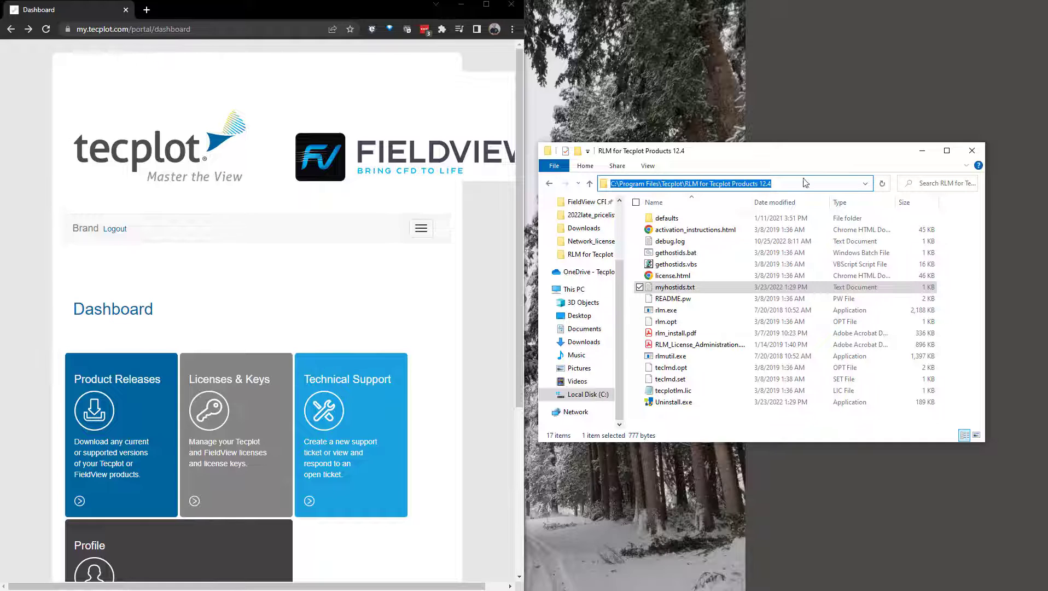
click(734, 288)
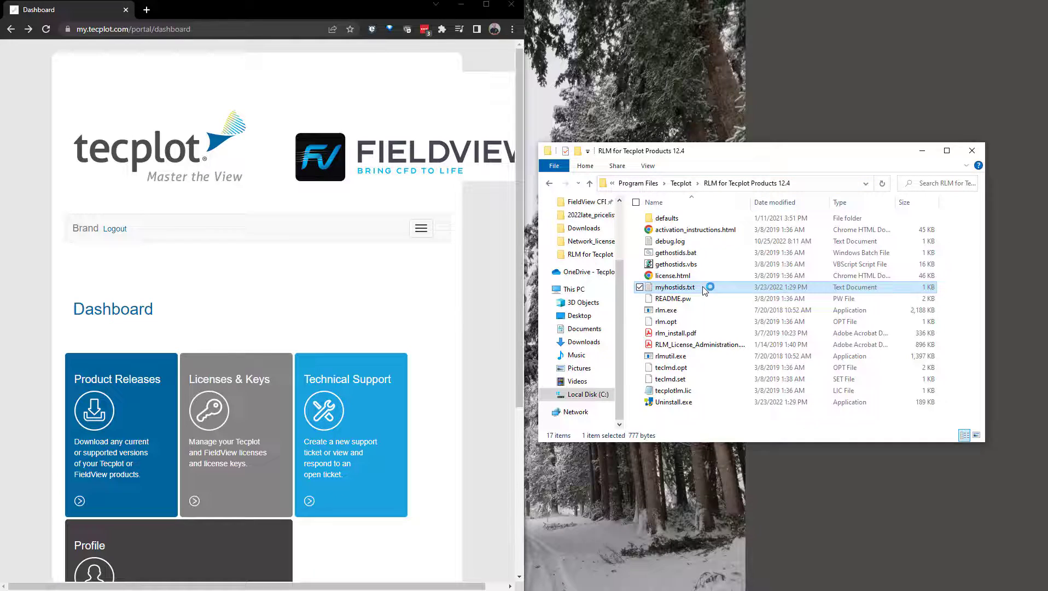
double_click(675, 286)
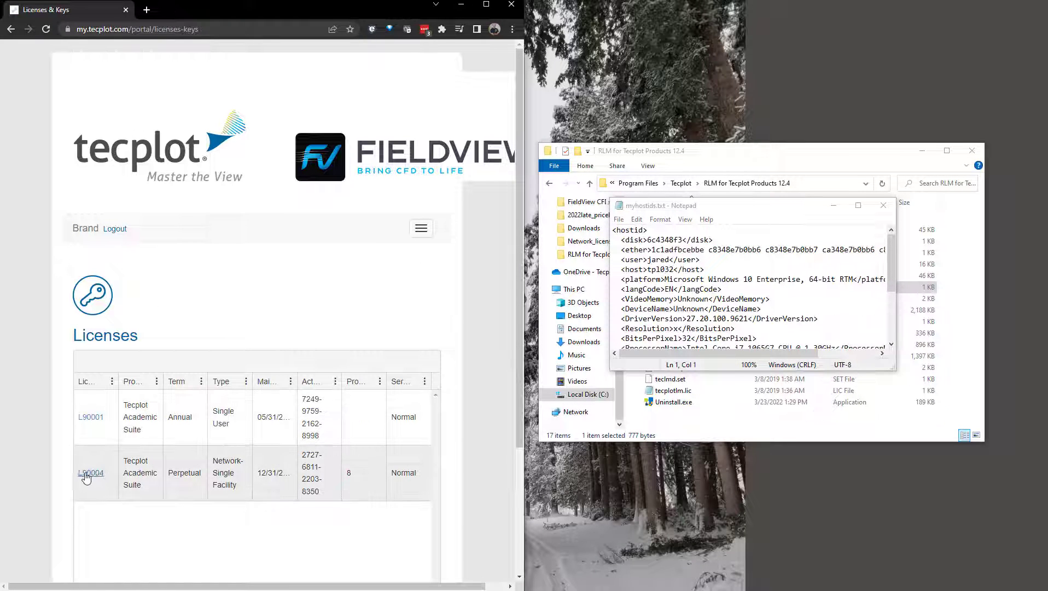
Submit the myhostids.txt host ID details under license L90004 to create a new key.
click(90, 473)
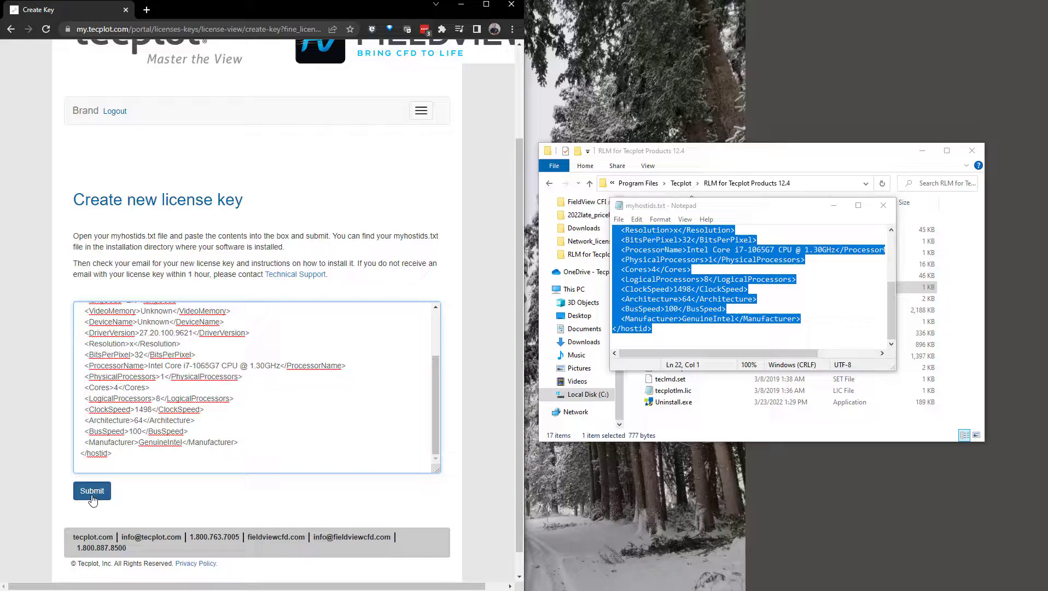
click(91, 490)
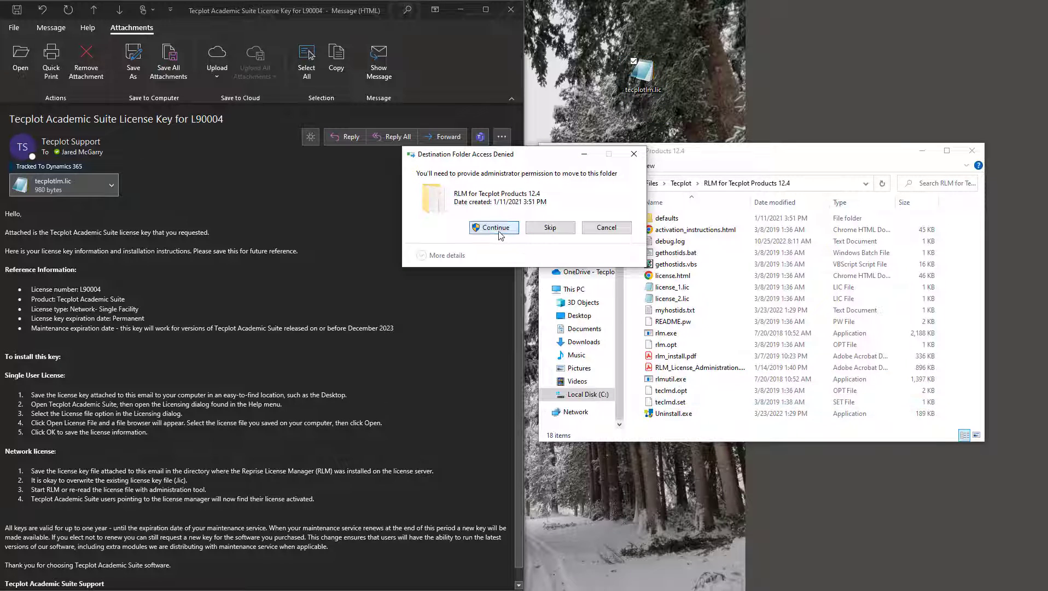
Save the emailed tecplotlm.lic attachment into the RLM for Tecplot Products 12.4 folder, granting permission.
click(493, 228)
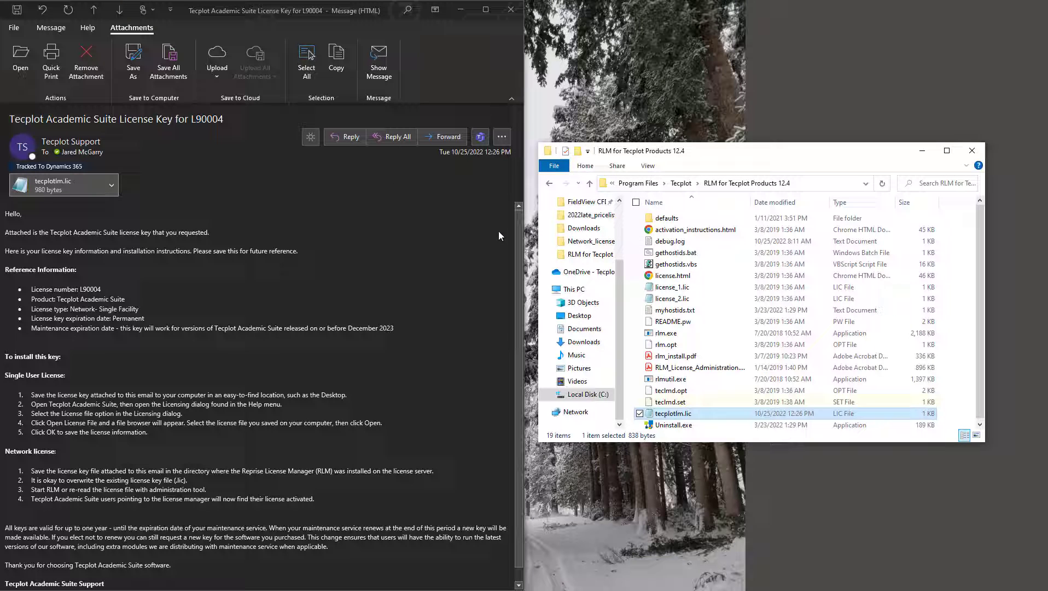
click(671, 401)
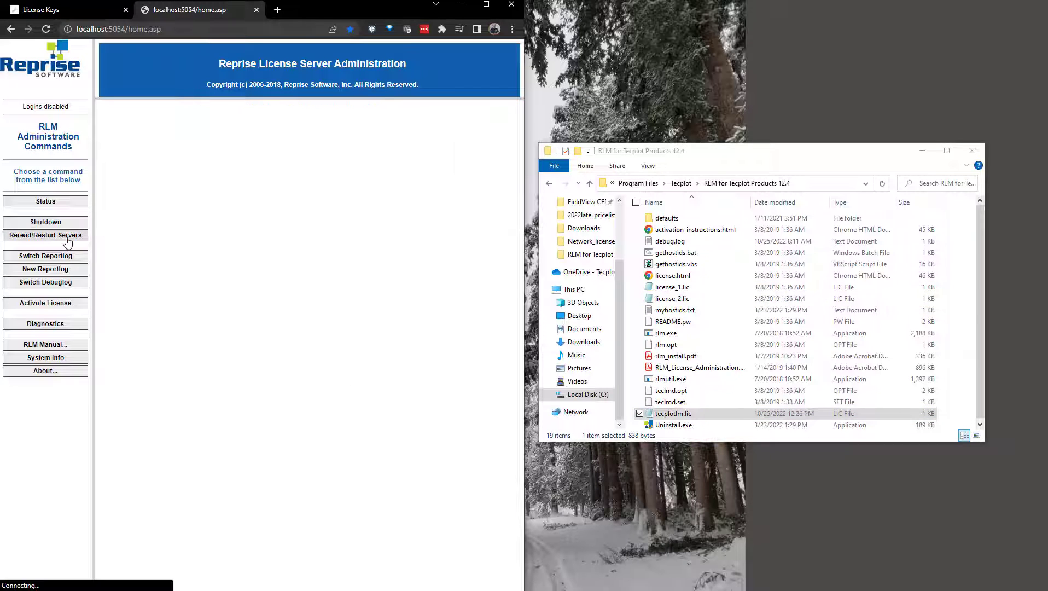
Reread and restart all license servers with ISV set to -all-.
click(45, 234)
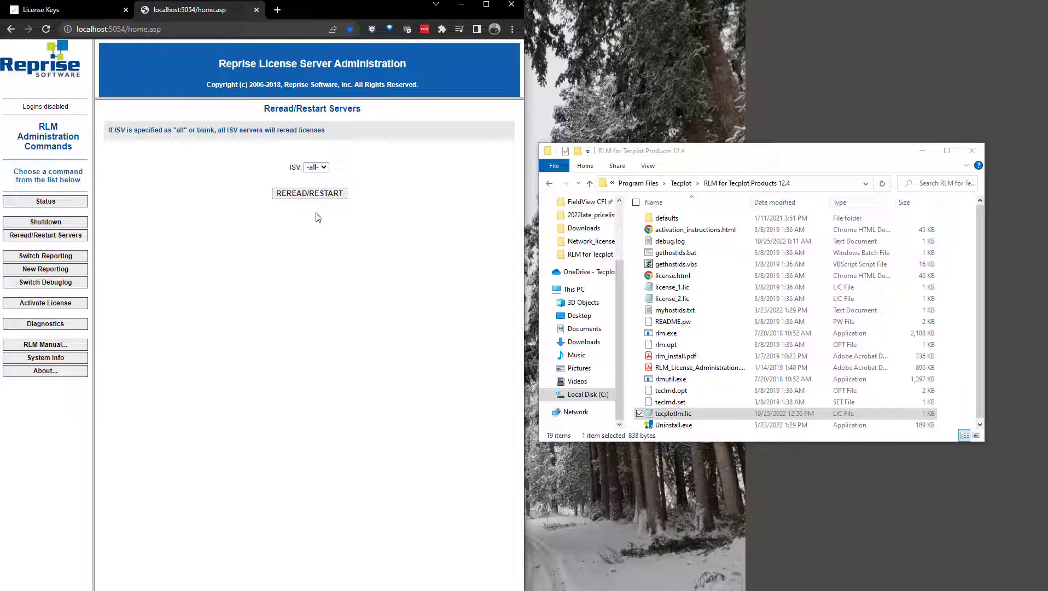
click(308, 194)
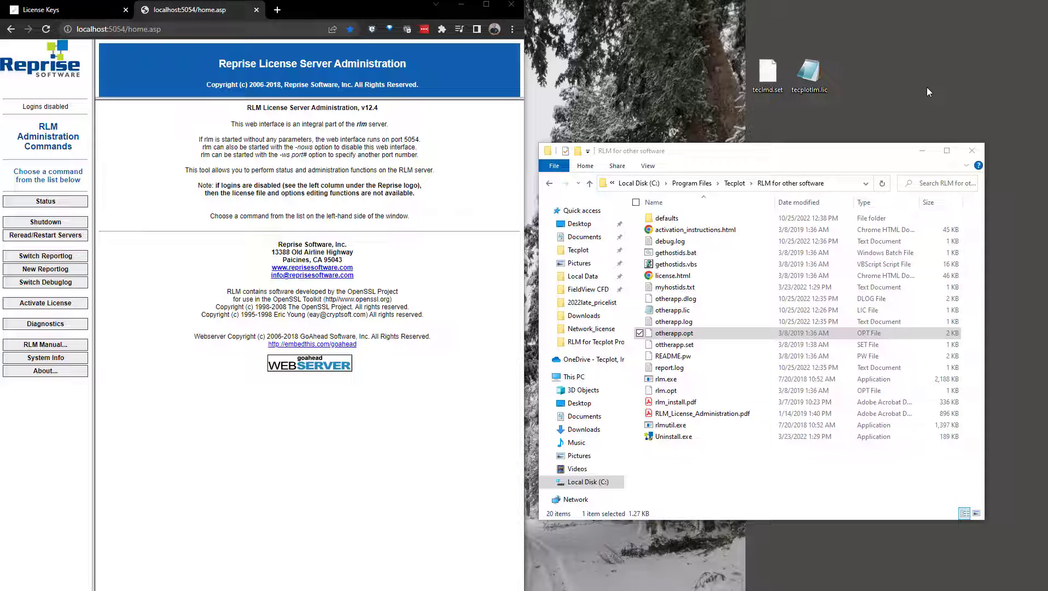
mouse_move(898, 41)
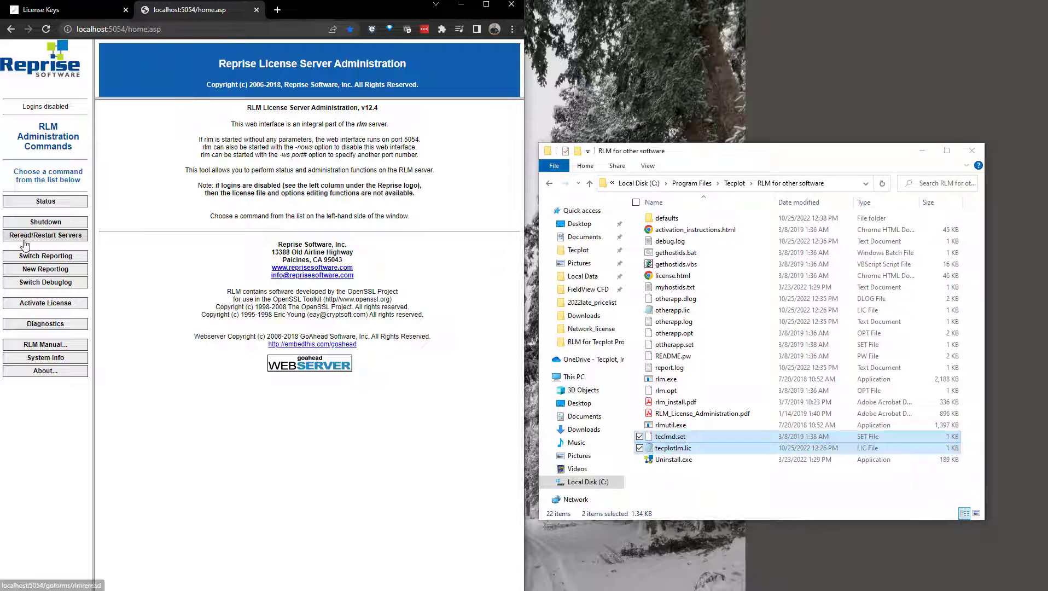
Bring up the Reread/Restart Servers command after placing teclmd.set and tecplotlm.lic in the RLM for other software folder.
click(45, 234)
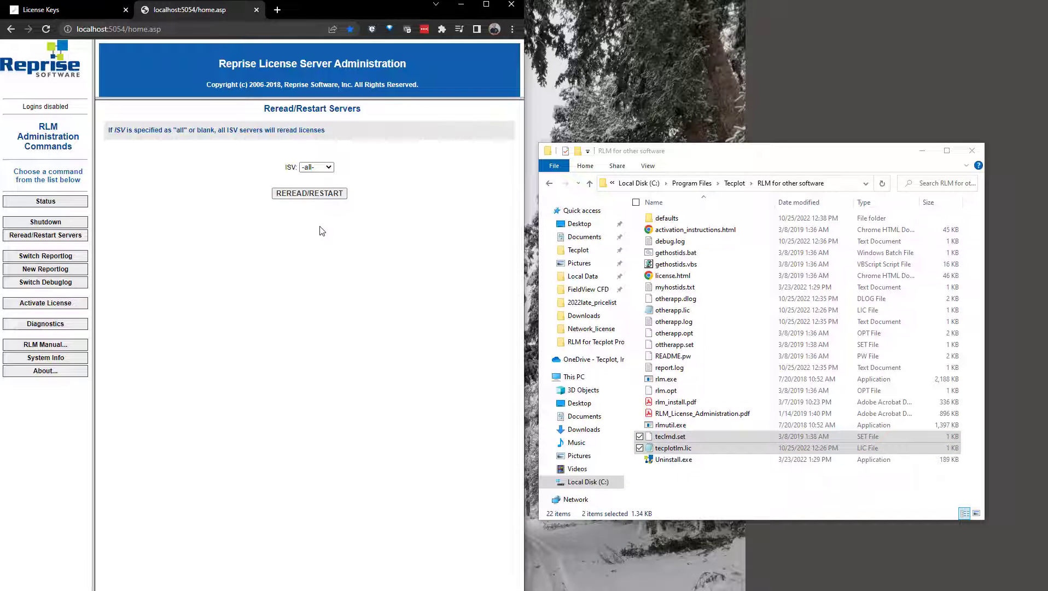